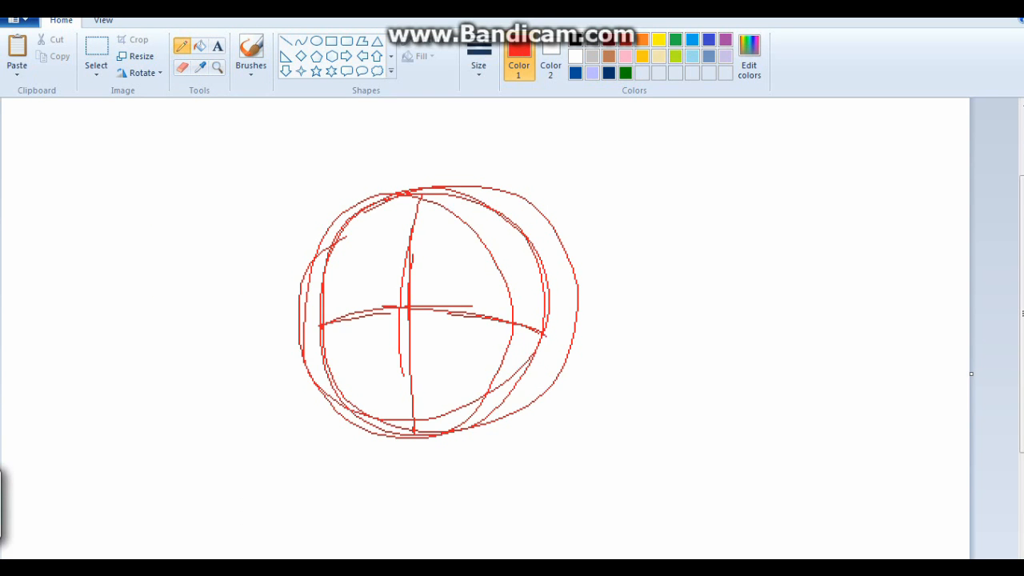
Sketch the cat's ears, eyes and fur outline around the head with the pencil
drag(480, 200, 712, 224)
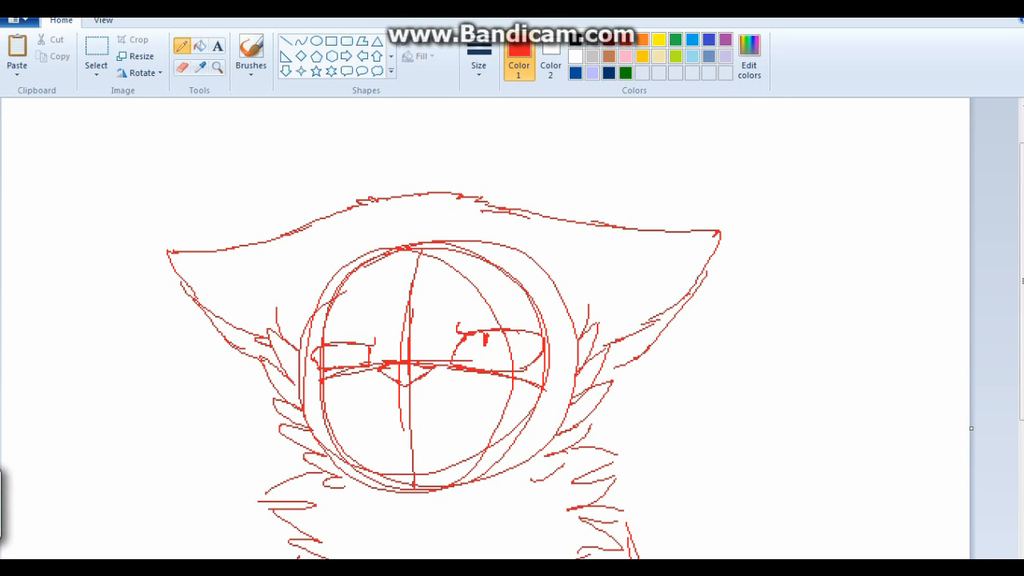
drag(371, 408, 448, 413)
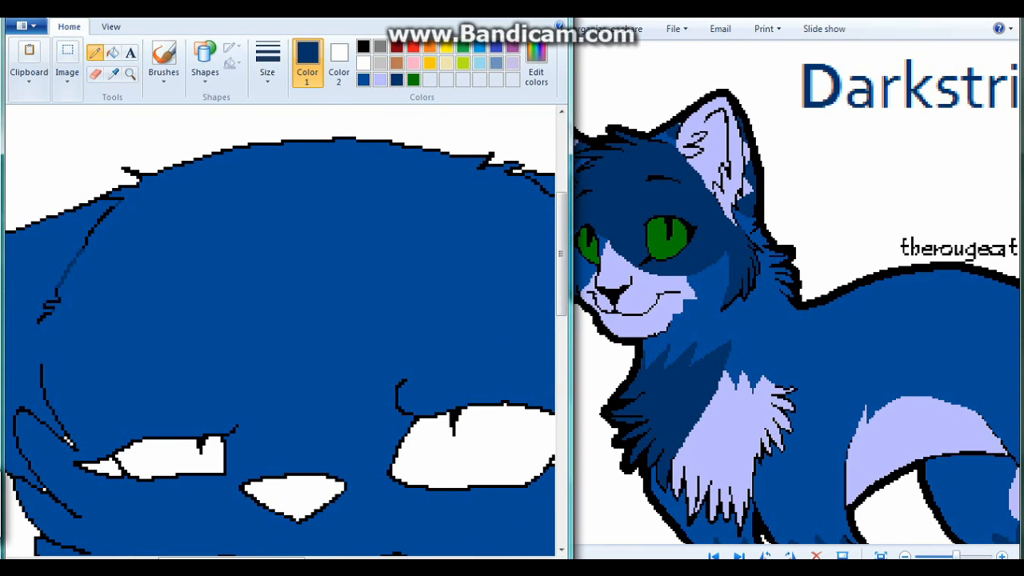
Draw the lavender muzzle and ear insides, the fanged grin, and shade the spiky fur
scroll(down, 3)
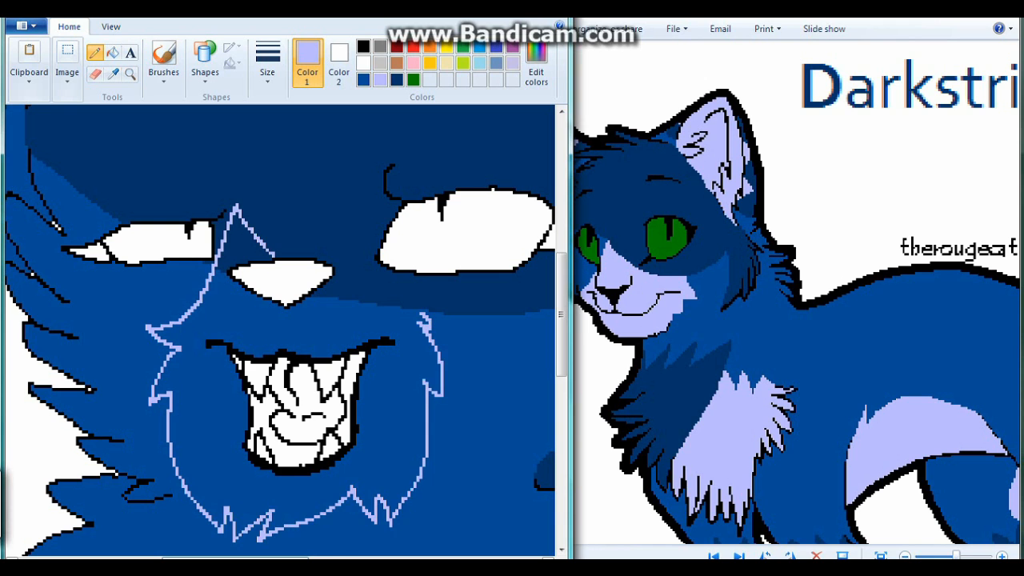
scroll(down, 3)
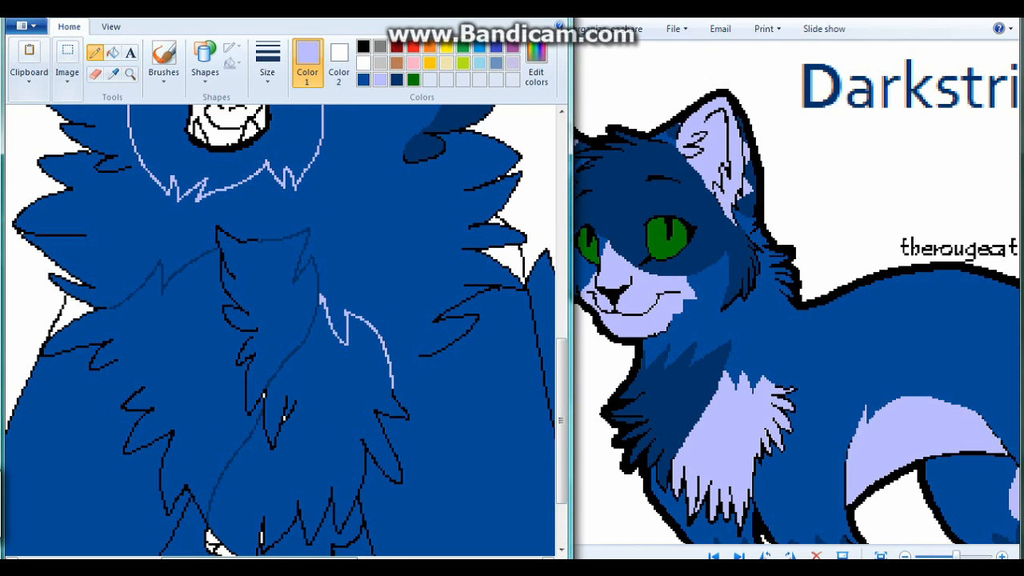
scroll(down, 3)
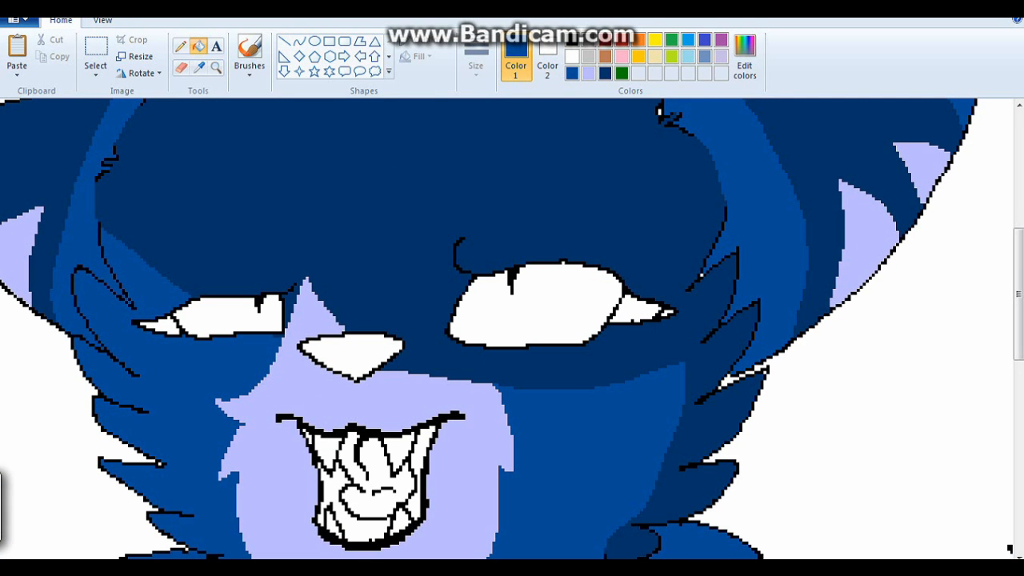
Mix a pink for the tongue and a dark green for the eyes in Edit Colors
scroll(down, 3)
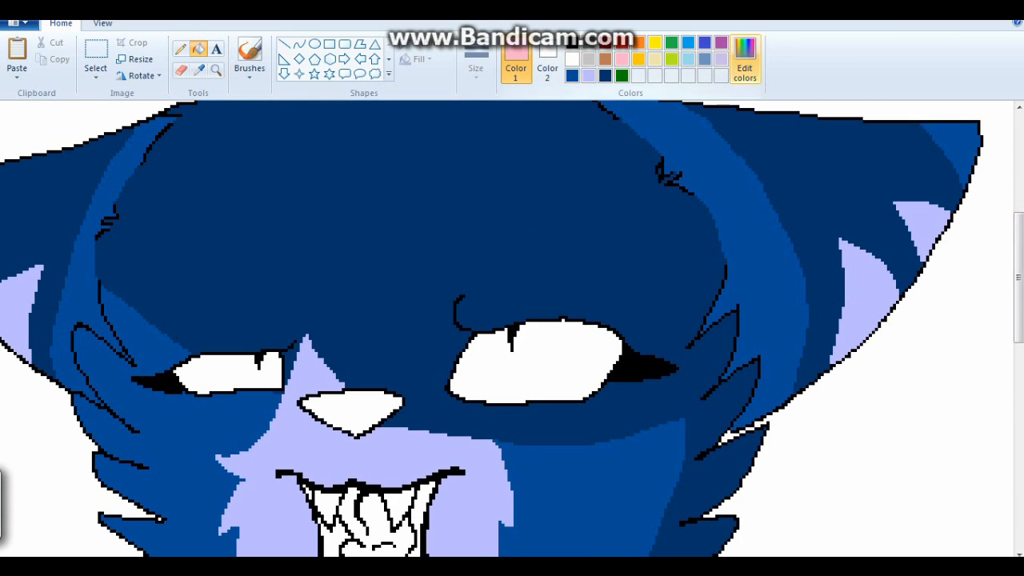
click(744, 61)
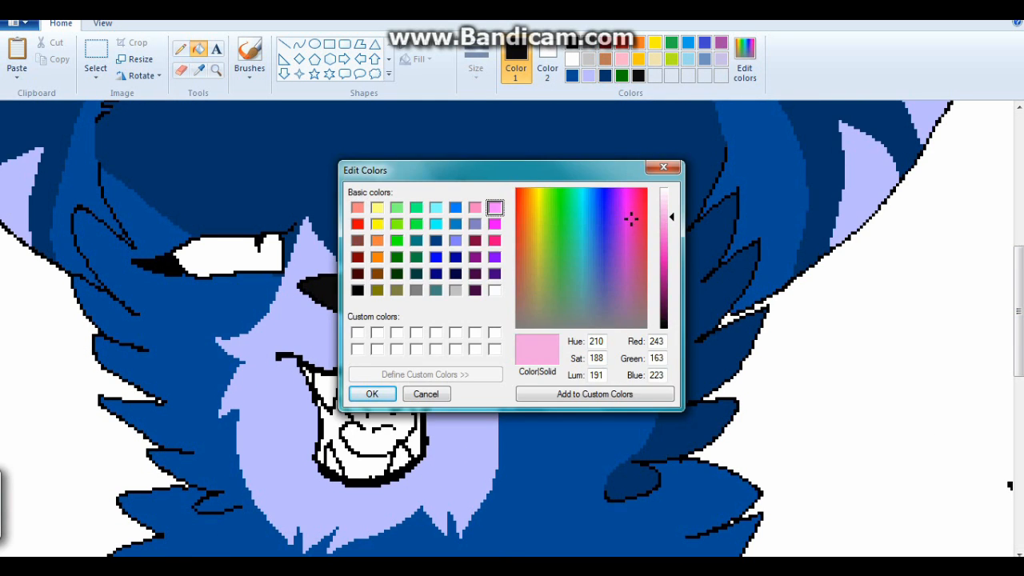
click(371, 394)
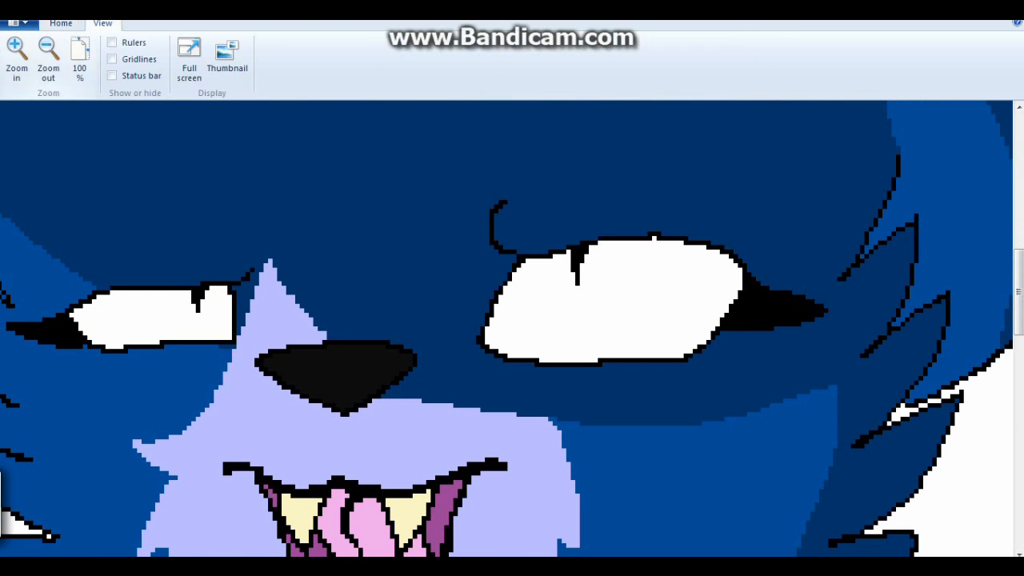
click(744, 60)
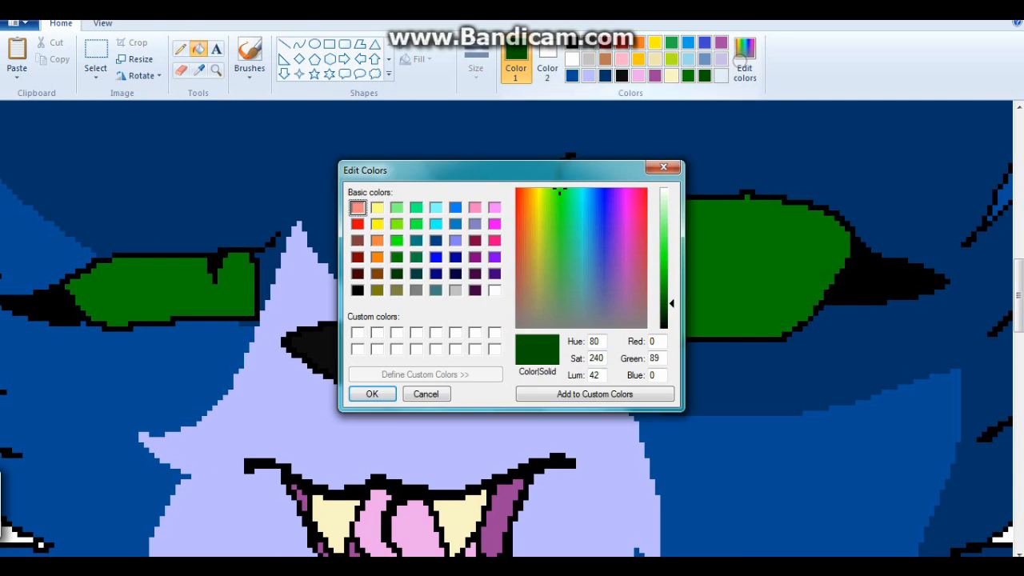
click(371, 394)
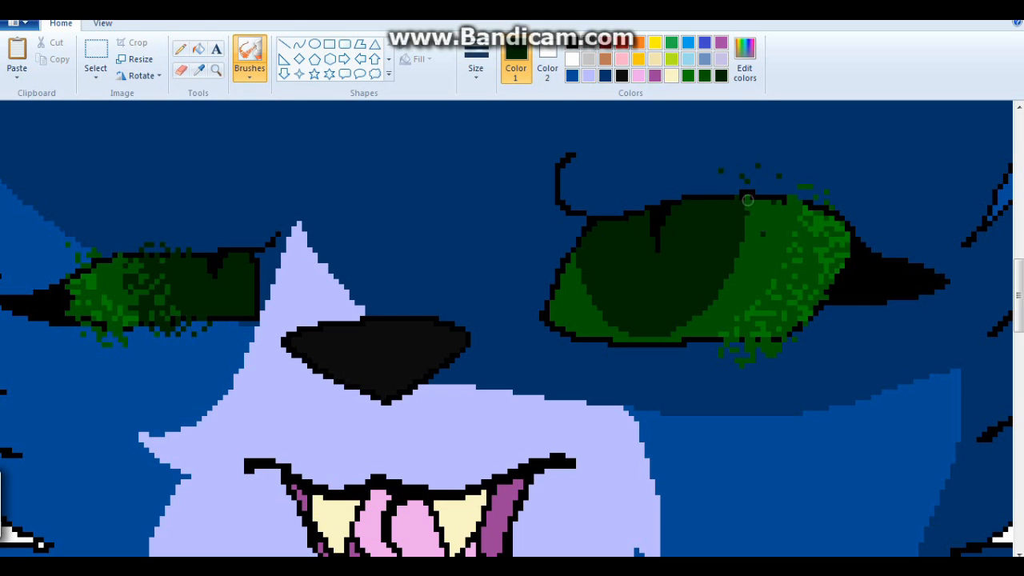
click(96, 56)
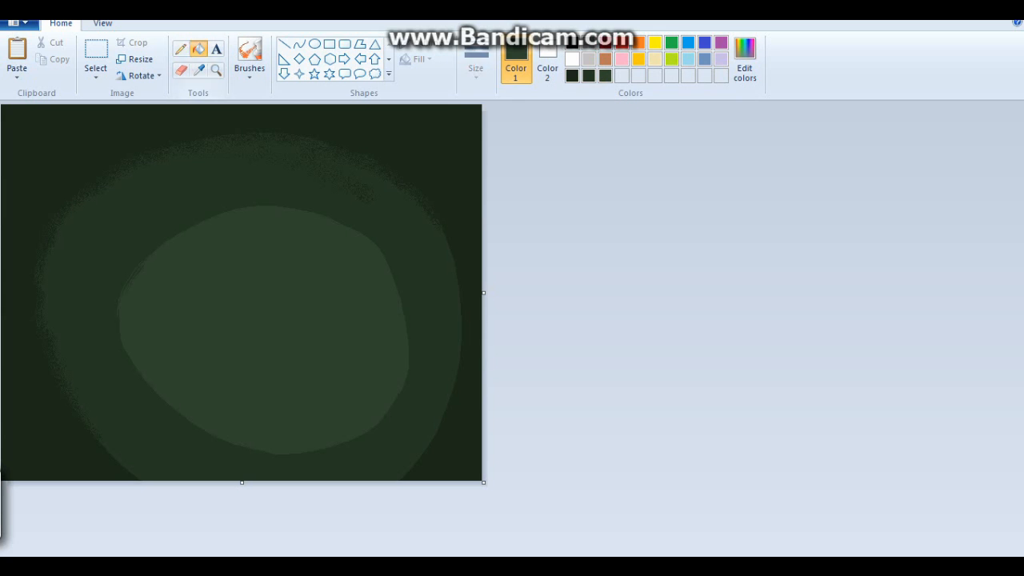
Blend the dark green background behind the cat and add white highlights to its green eyes
click(250, 56)
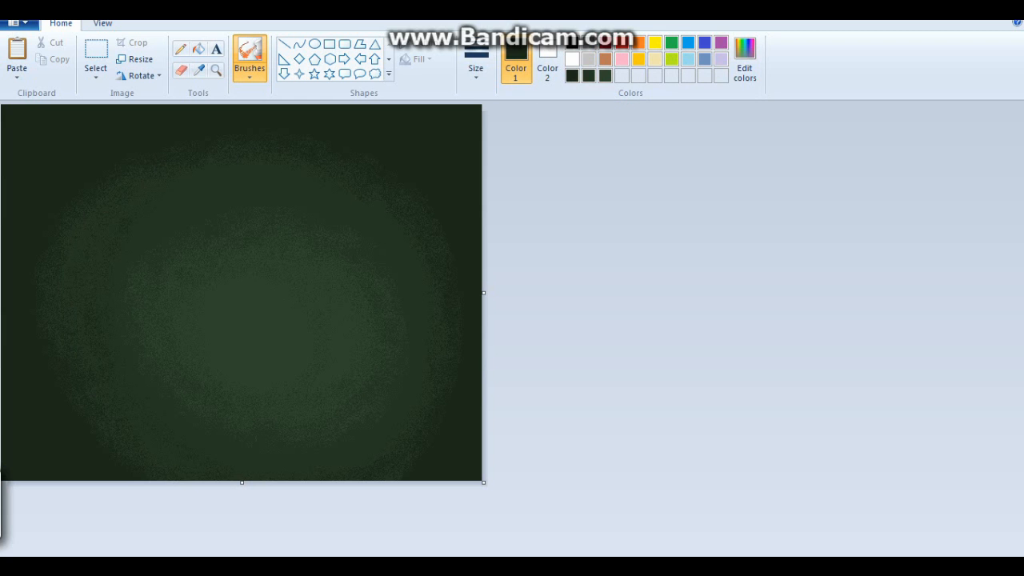
click(744, 61)
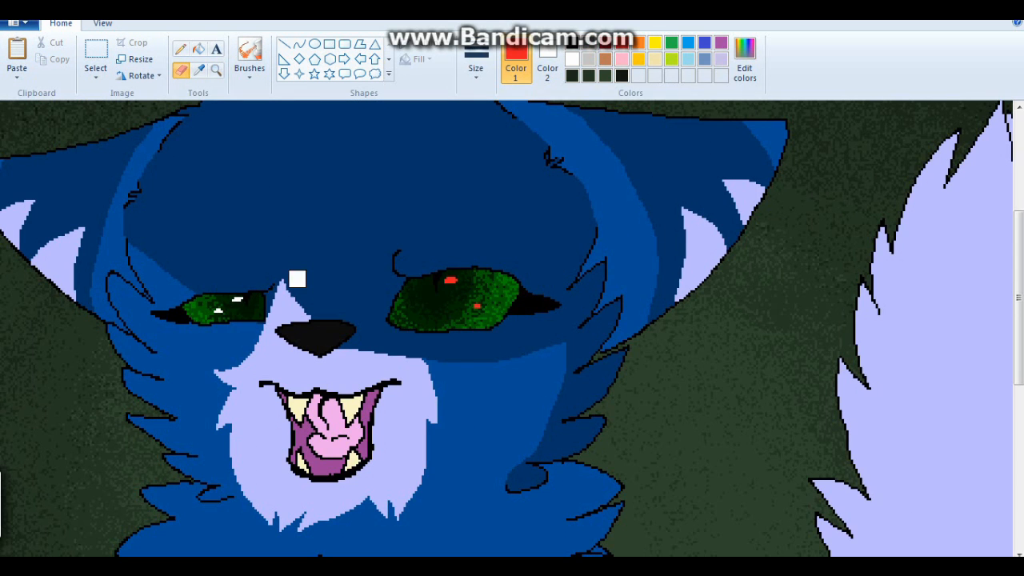
Mix a red and a darker red in Edit Colors for the blood and its shading
click(744, 61)
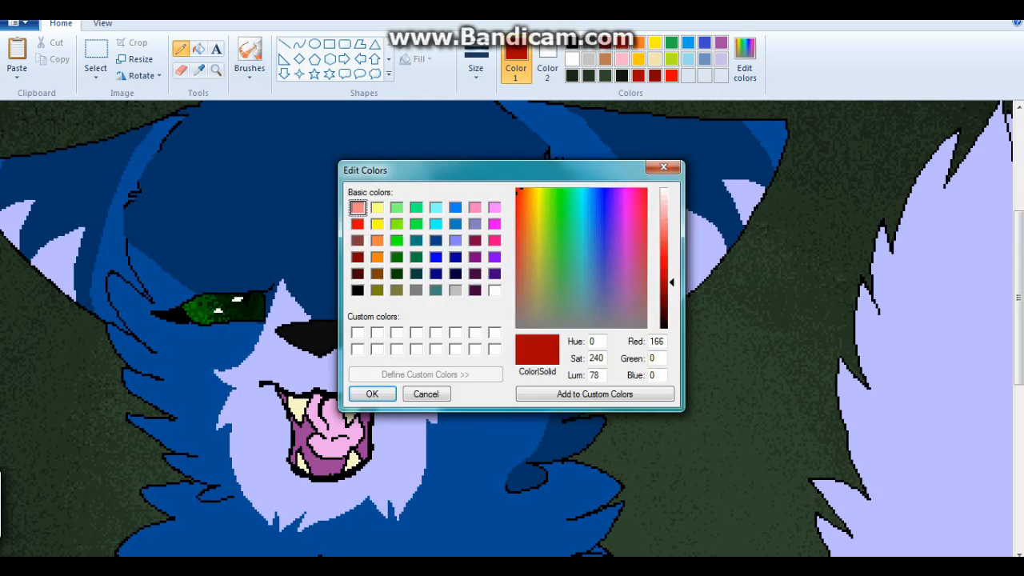
click(371, 394)
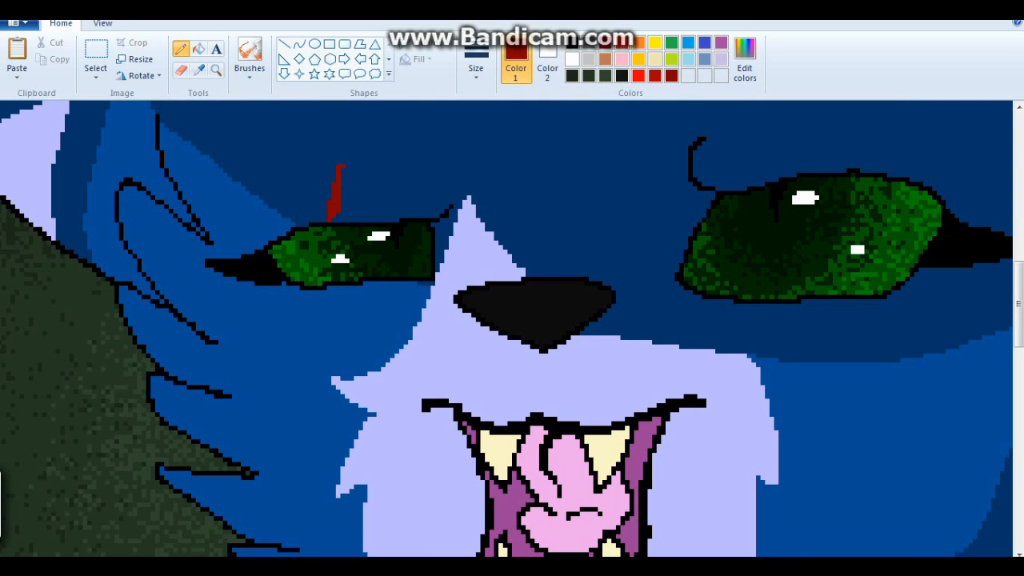
click(744, 60)
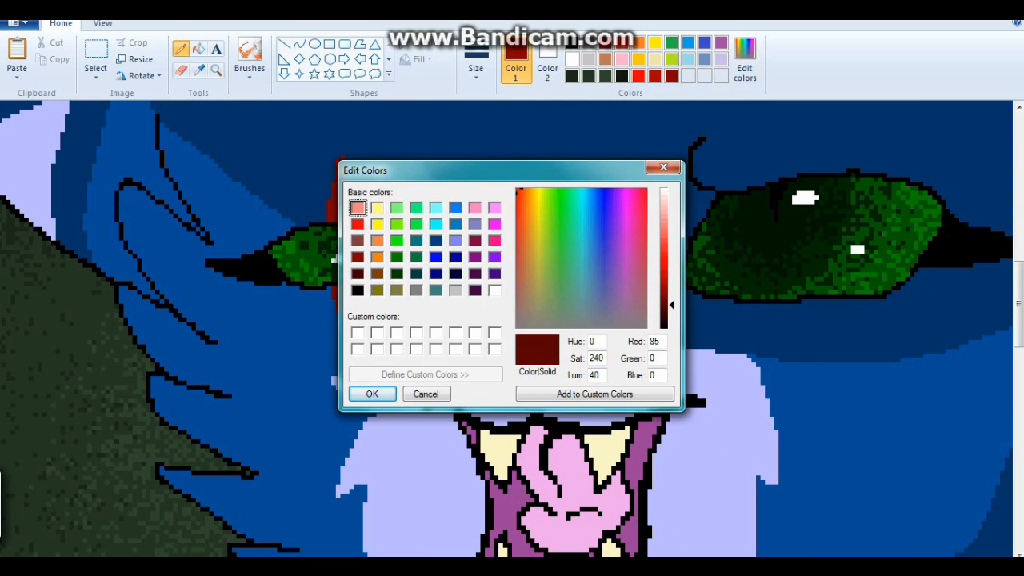
click(371, 393)
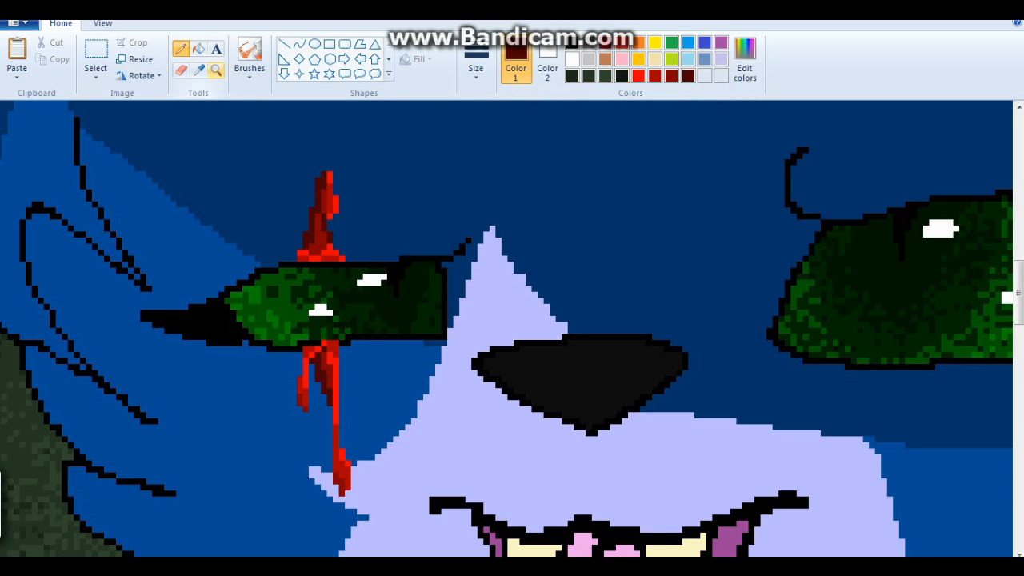
Mix an even darker red and draw drips from the cat's left eye and nose
click(744, 60)
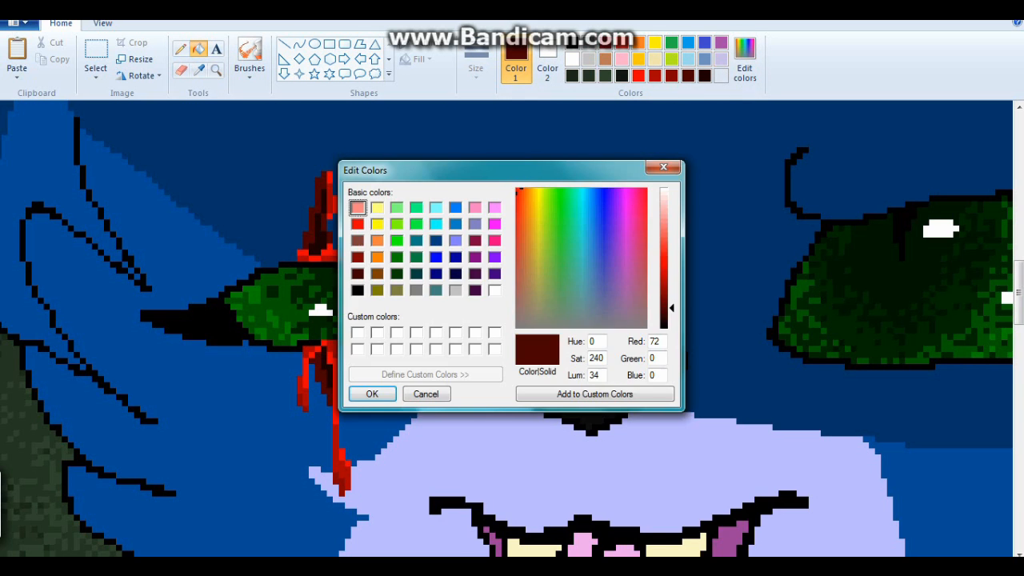
click(372, 394)
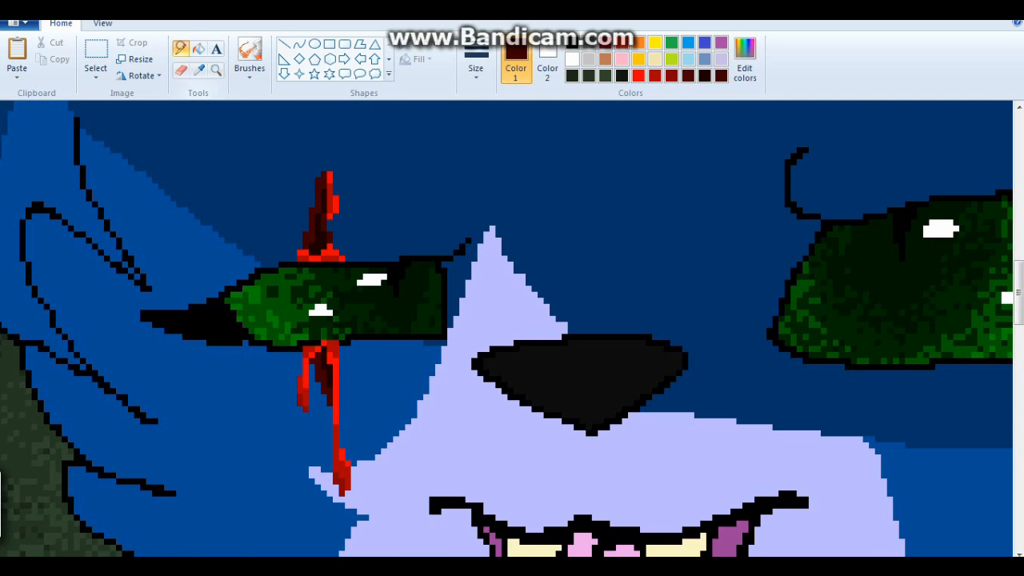
scroll(down, 3)
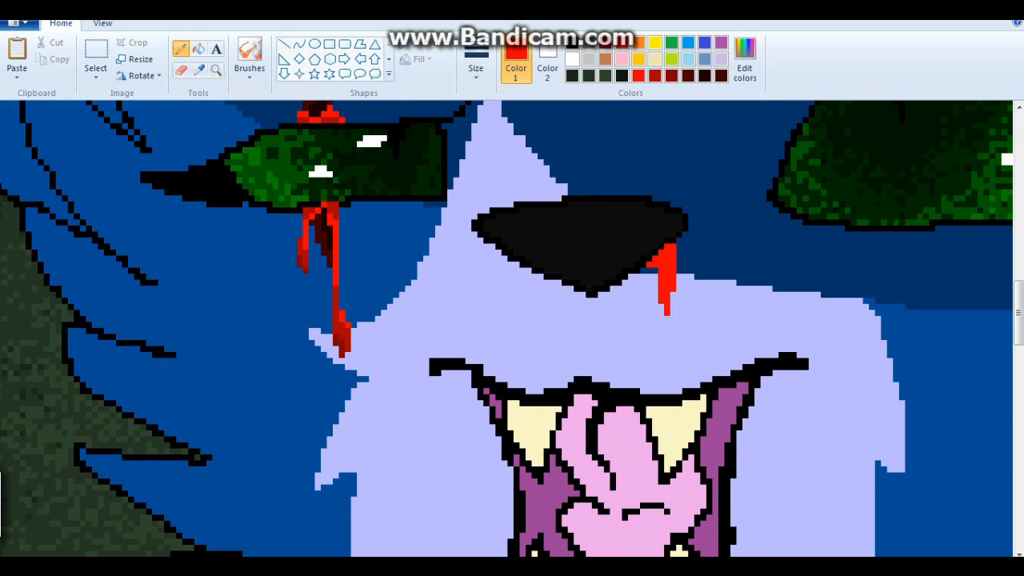